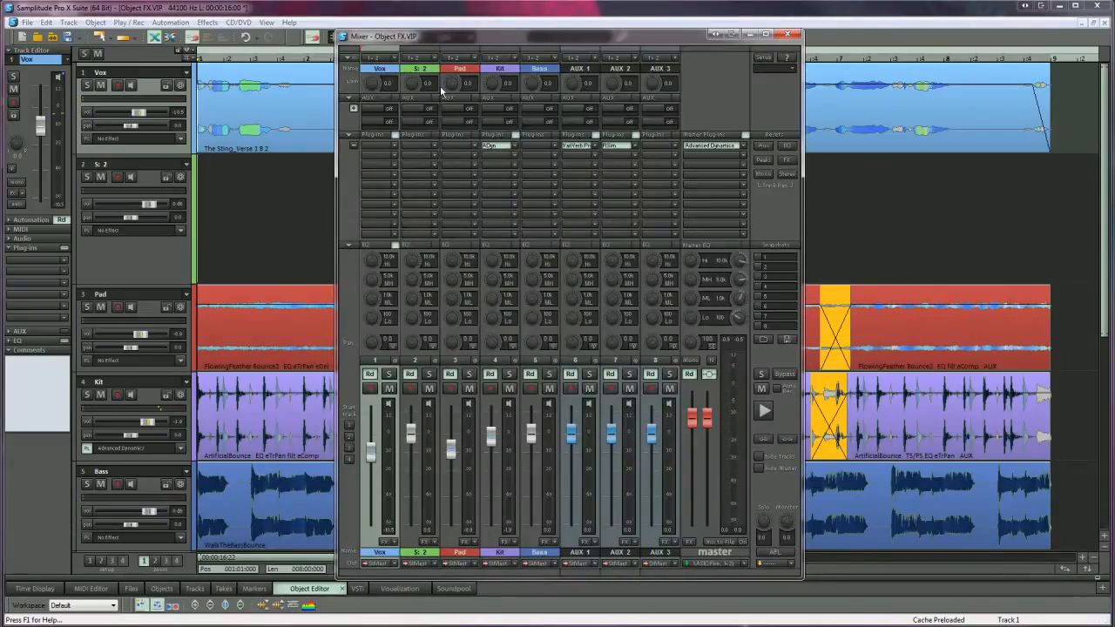
Step: Dismiss the vocal track's effect list unused, close the Mixer, and bring up the Object Editor
{"action": "left_click", "coordinate": [375, 135]}
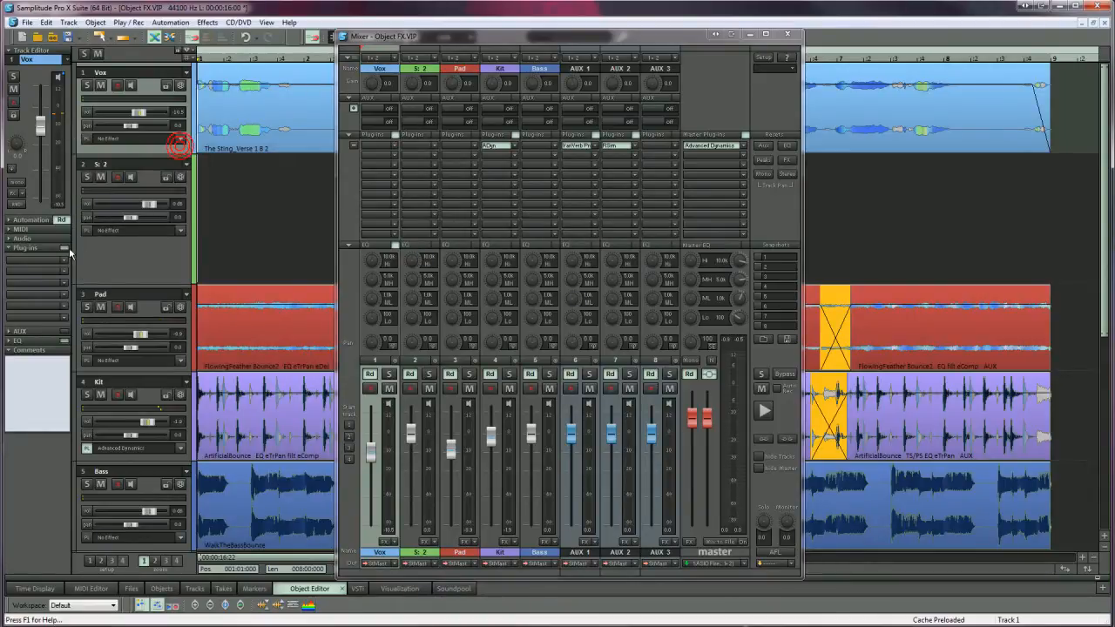
{"action": "left_click", "coordinate": [26, 249]}
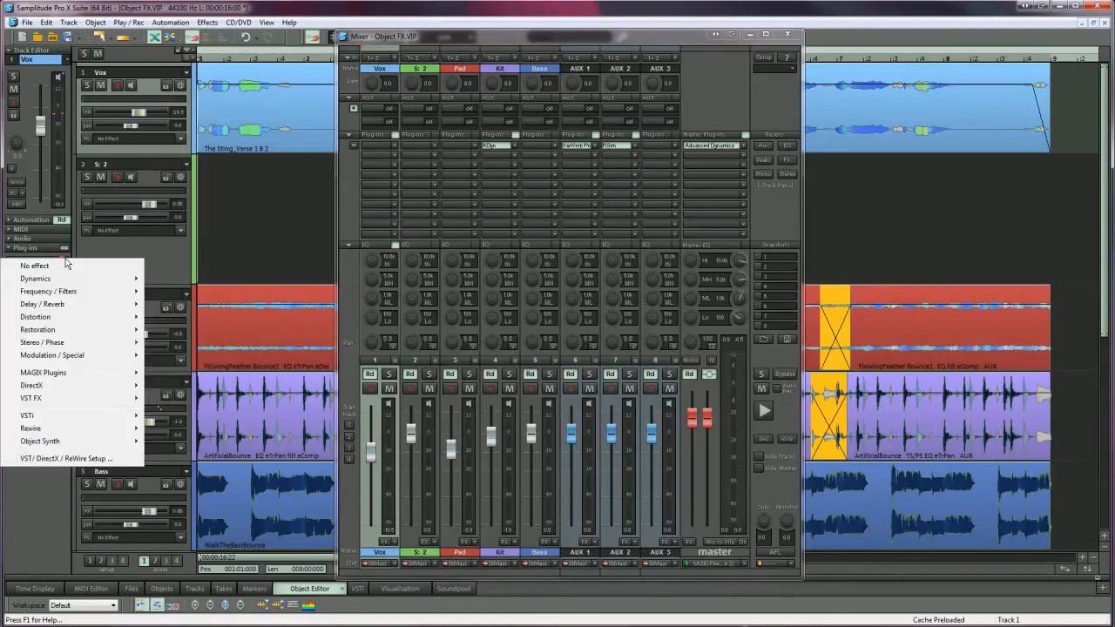
{"action": "left_click", "coordinate": [64, 263]}
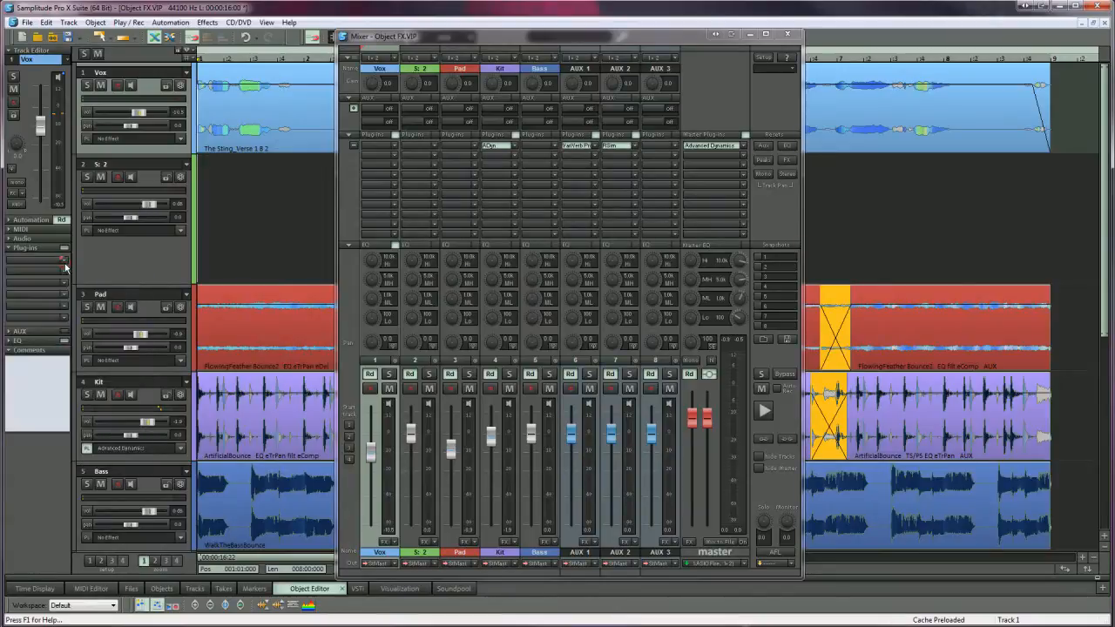
{"action": "left_click", "coordinate": [786, 32]}
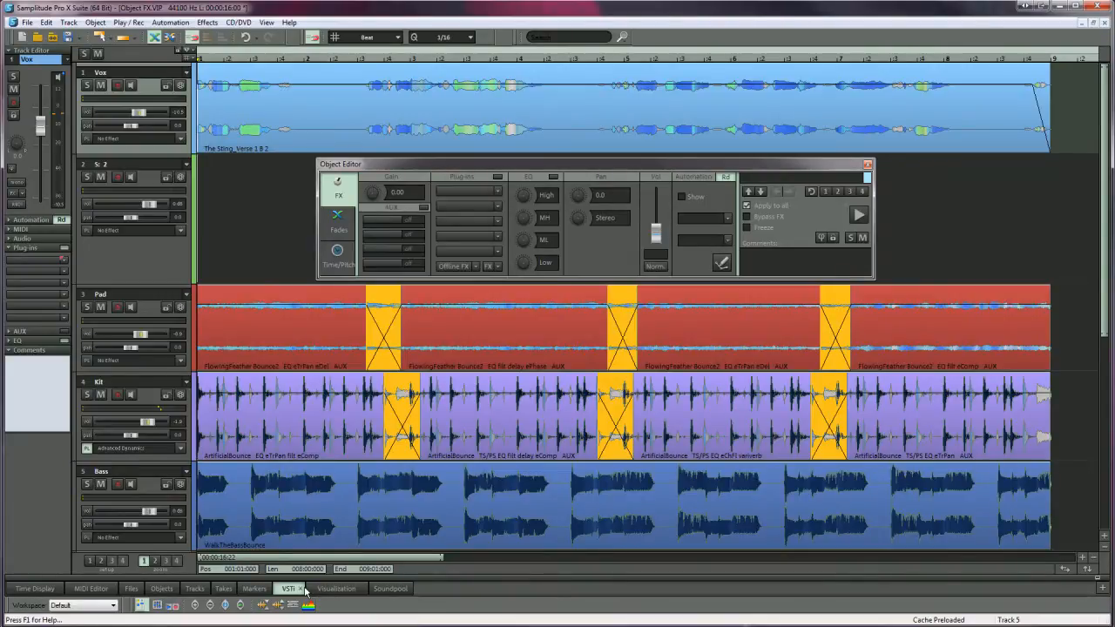
Step: Load the vocal clip 'The Sting_Verse 1 B 2' into the Object Editor
{"action": "left_click", "coordinate": [865, 163]}
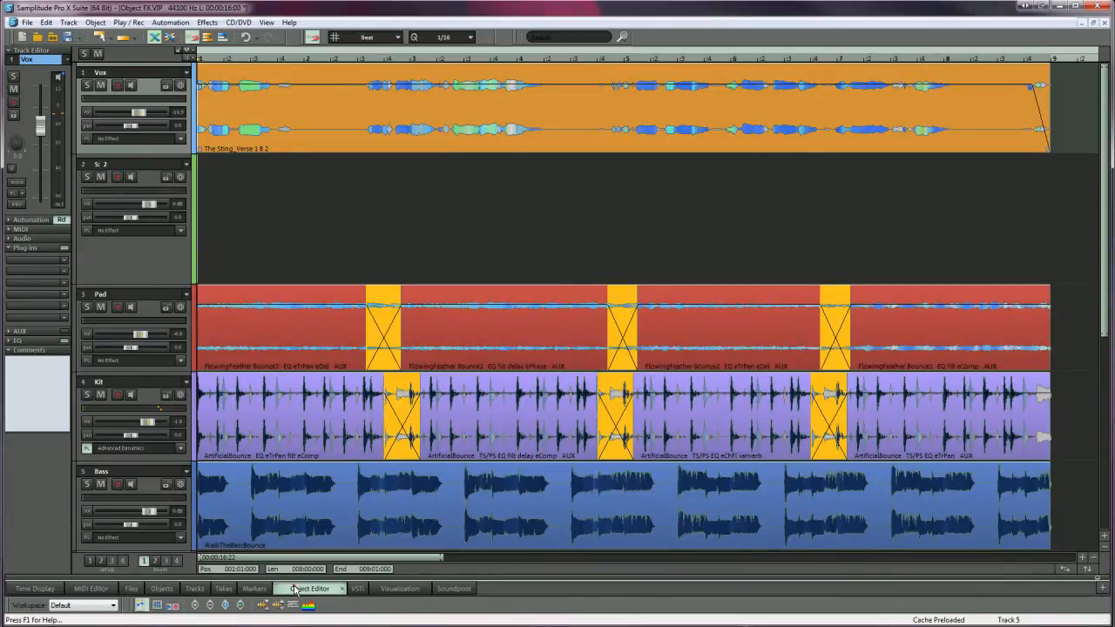
{"action": "left_click", "coordinate": [312, 589]}
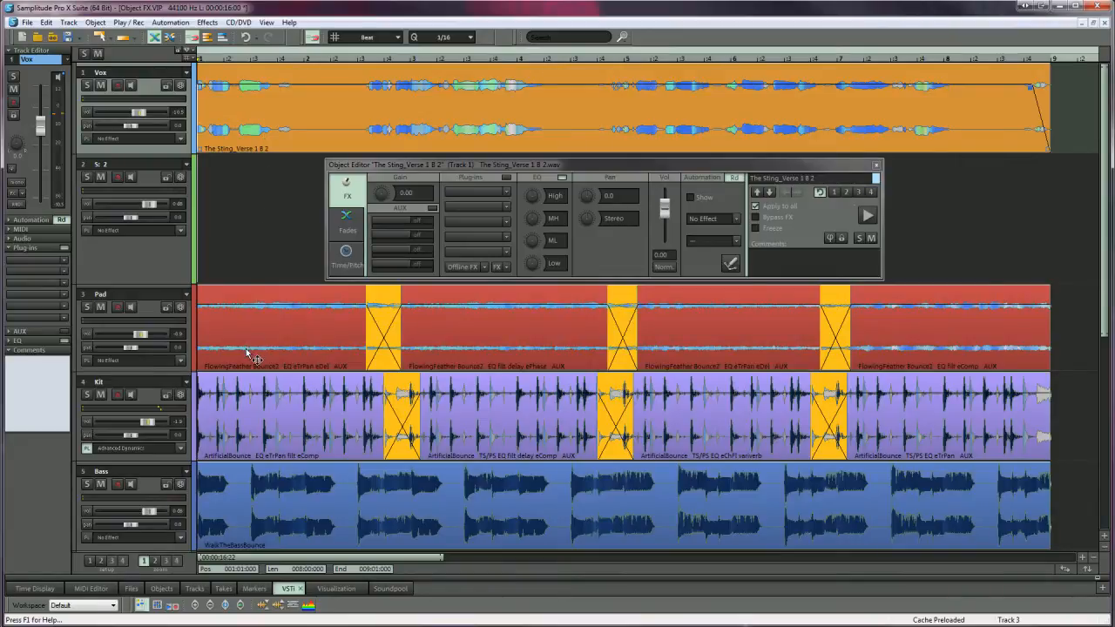
Step: Inspect the middle Pad clip, then return to the vocal clip with its four AUX sends raised
{"action": "left_click", "coordinate": [271, 327]}
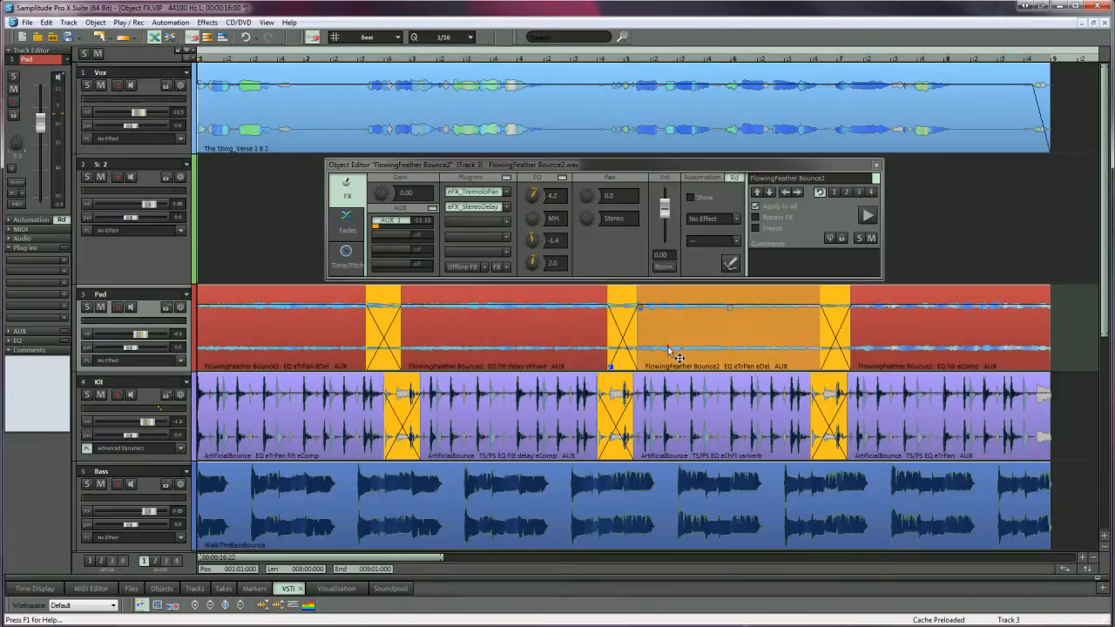
{"action": "left_click", "coordinate": [911, 350]}
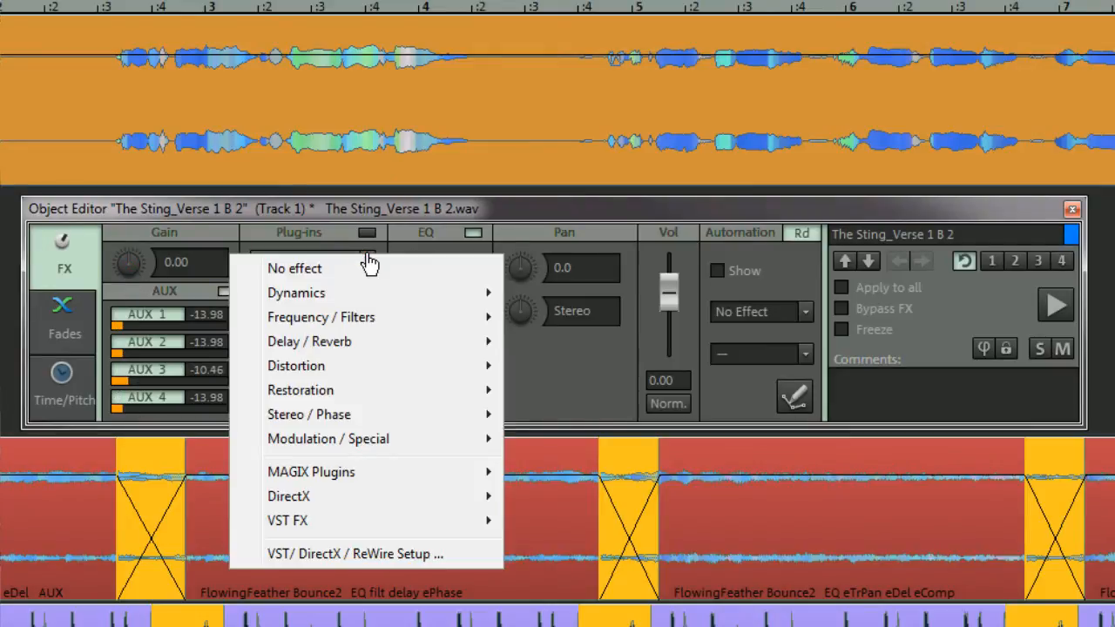
{"action": "left_click", "coordinate": [294, 268]}
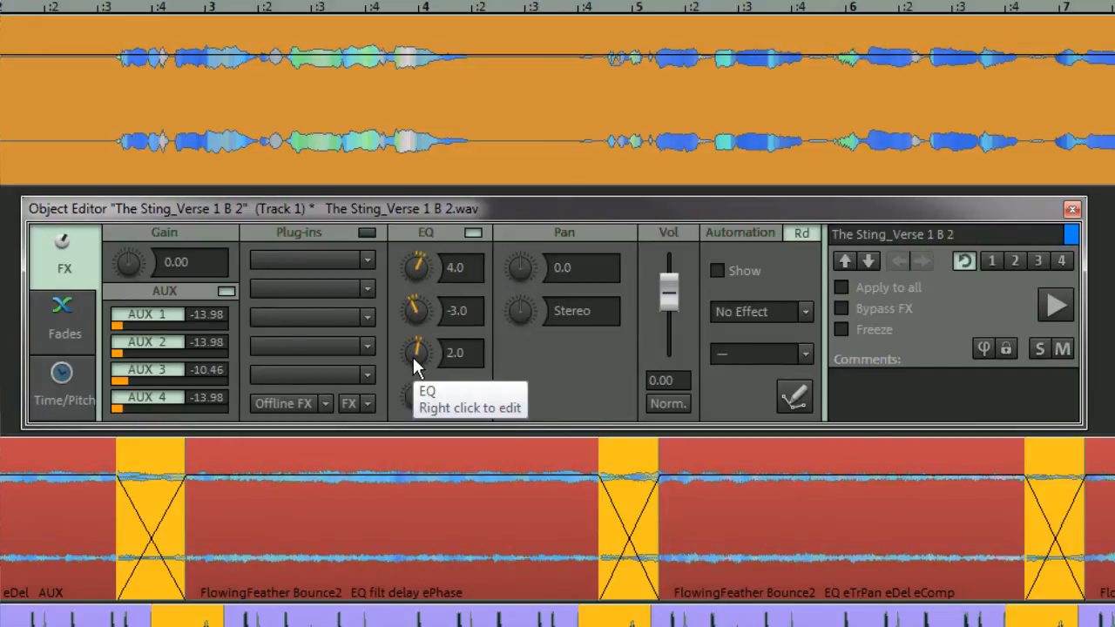
{"action": "left_click", "coordinate": [417, 354]}
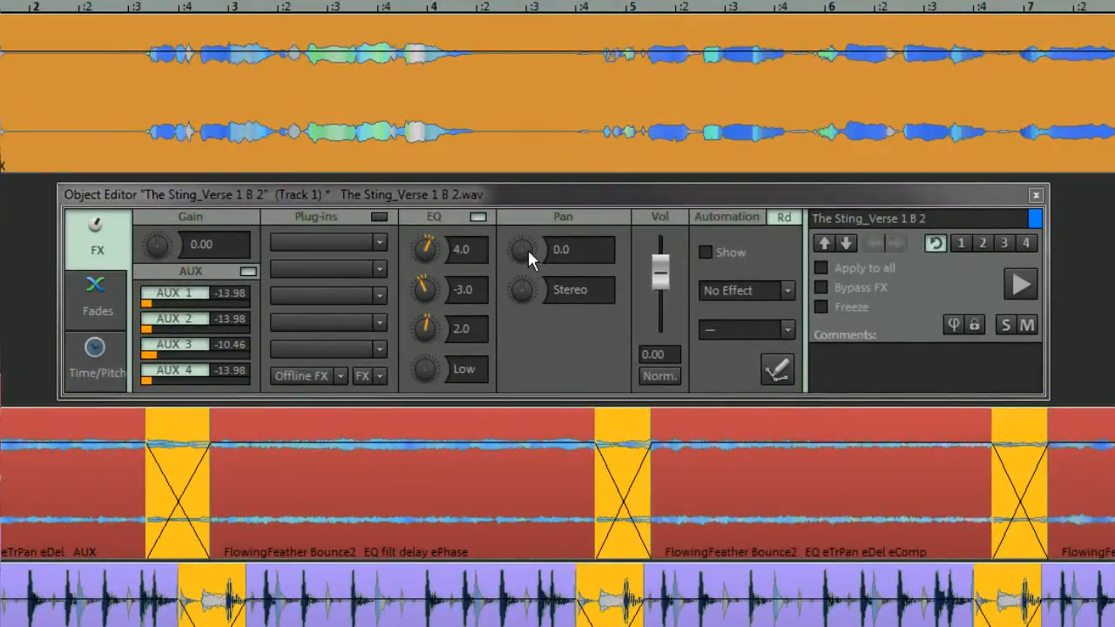
{"action": "left_click_drag", "start_coordinate": [523, 248], "coordinate": [529, 244]}
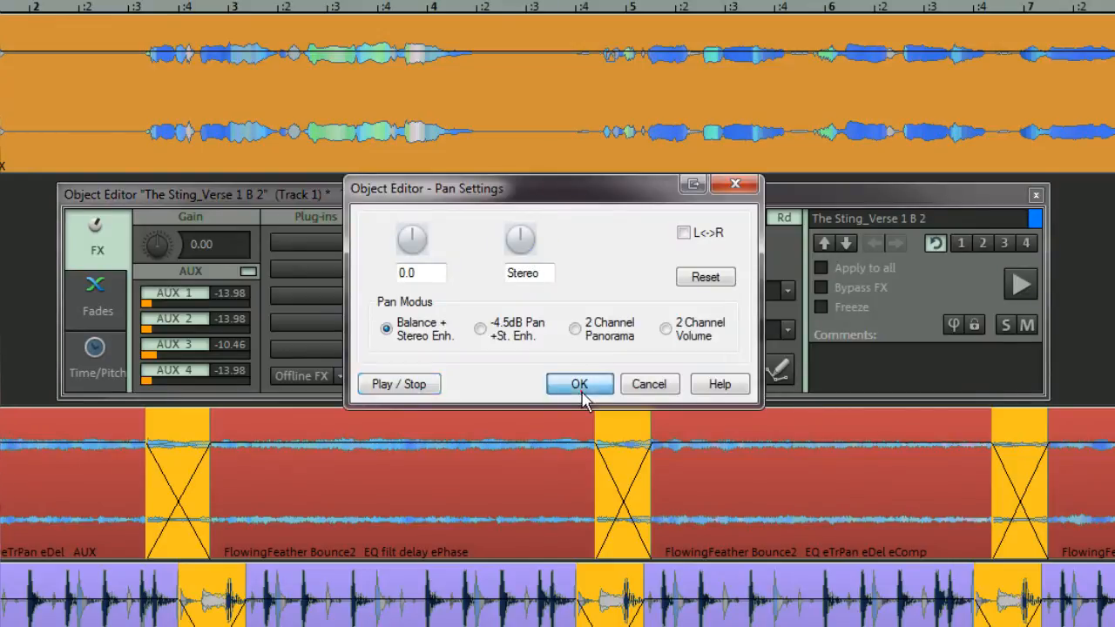
{"action": "left_click", "coordinate": [579, 384]}
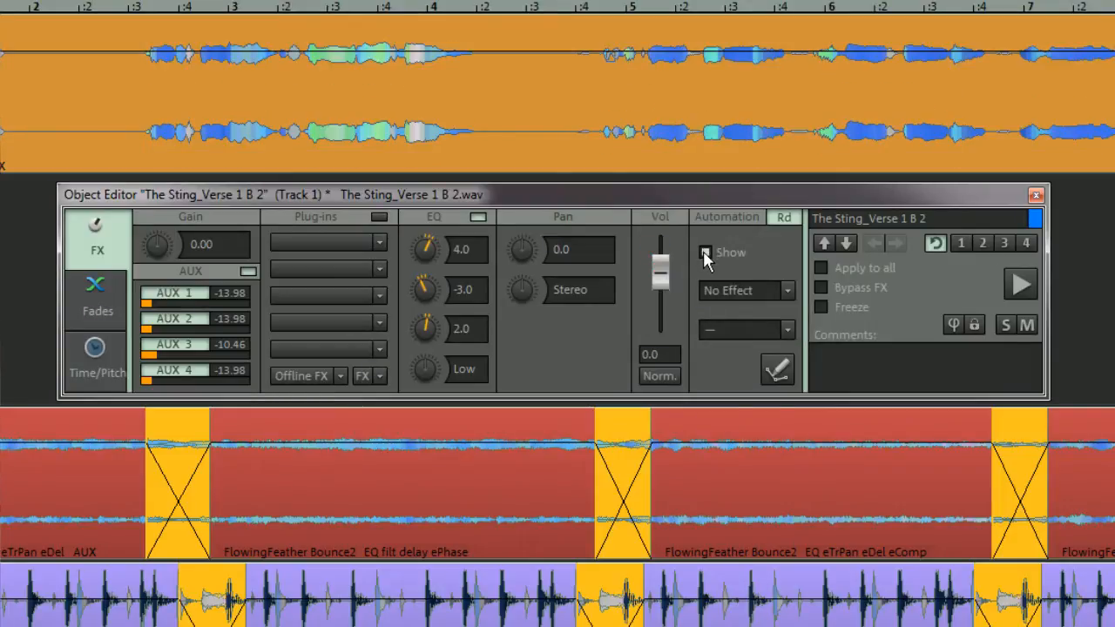
Step: Show the vocal clip's Volume automation, add the comment 'comments', and enable Apply to all
{"action": "left_click", "coordinate": [745, 290]}
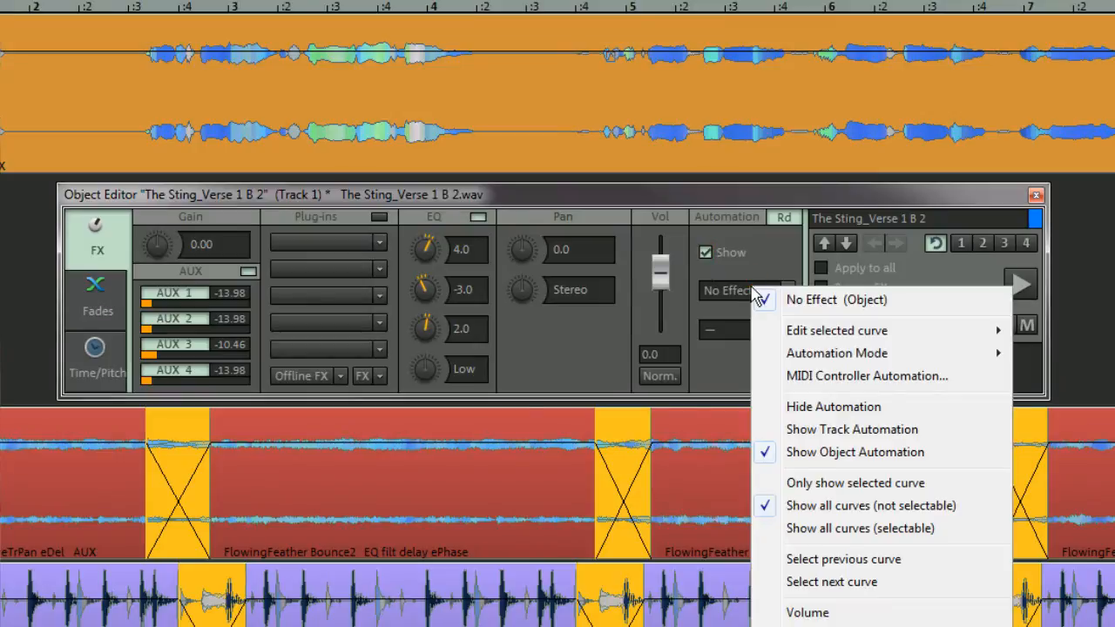
{"action": "left_click", "coordinate": [805, 612]}
{"action": "type", "text": "c"}
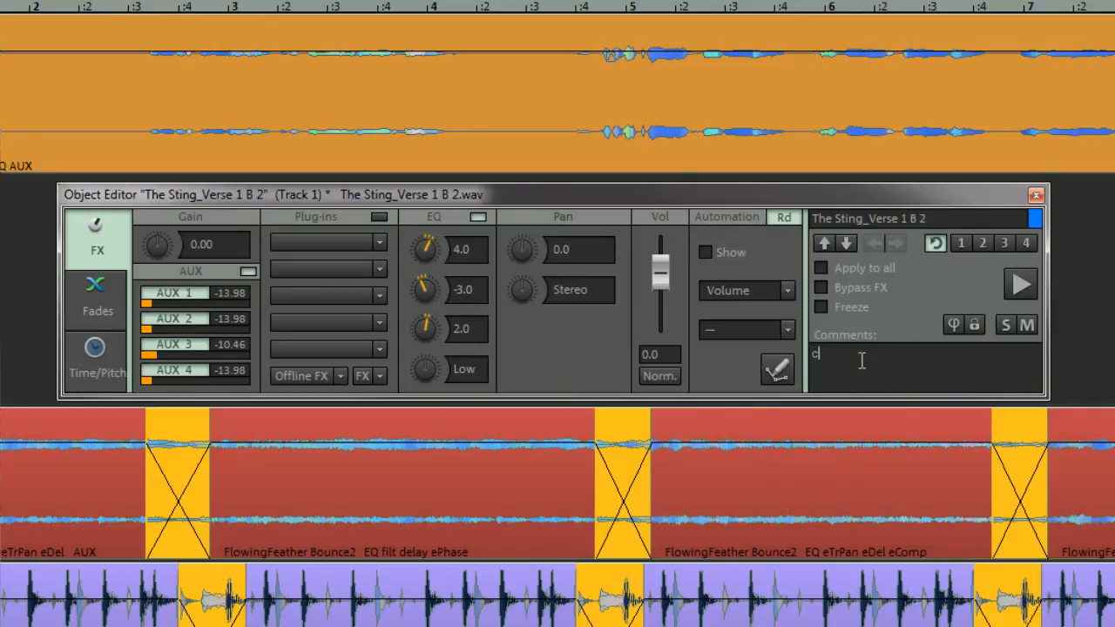
{"action": "type", "text": "omments"}
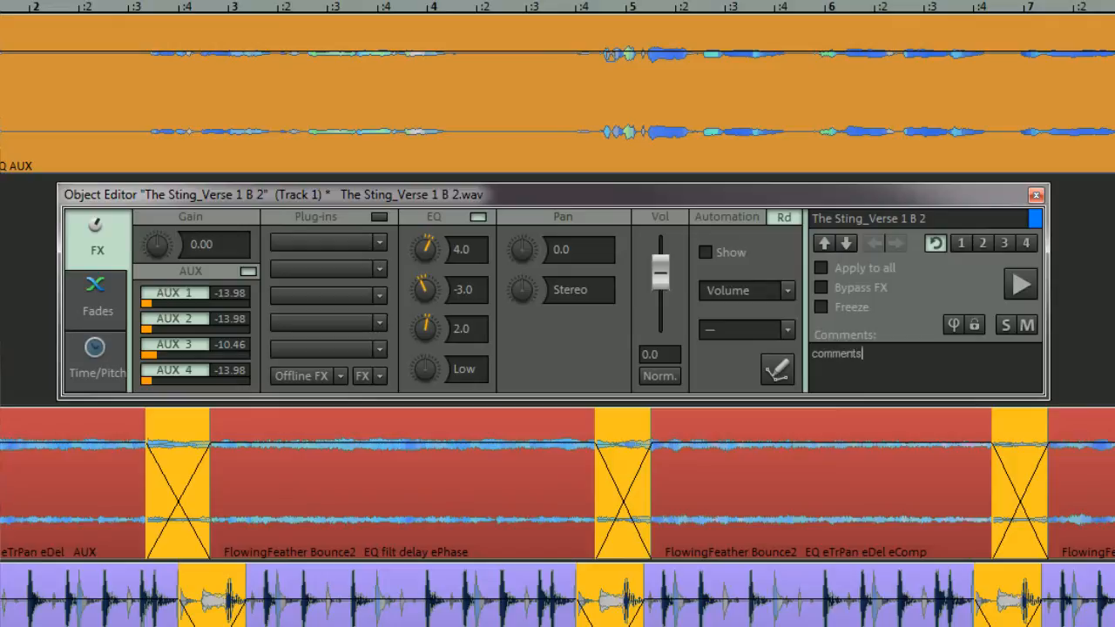
{"action": "left_click", "coordinate": [936, 244]}
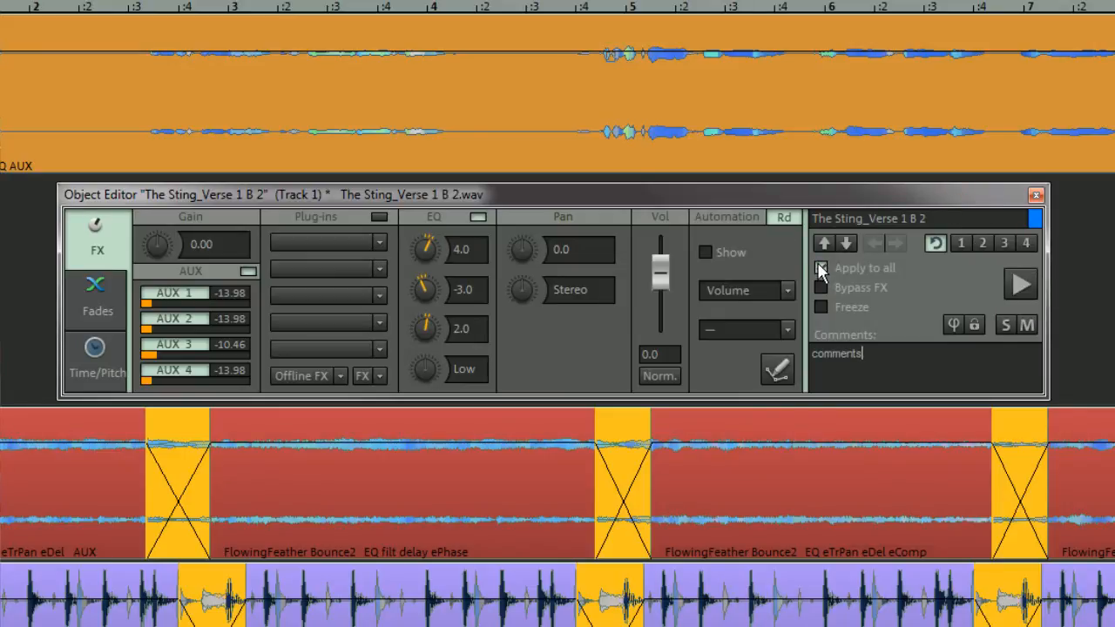
{"action": "left_click", "coordinate": [821, 268]}
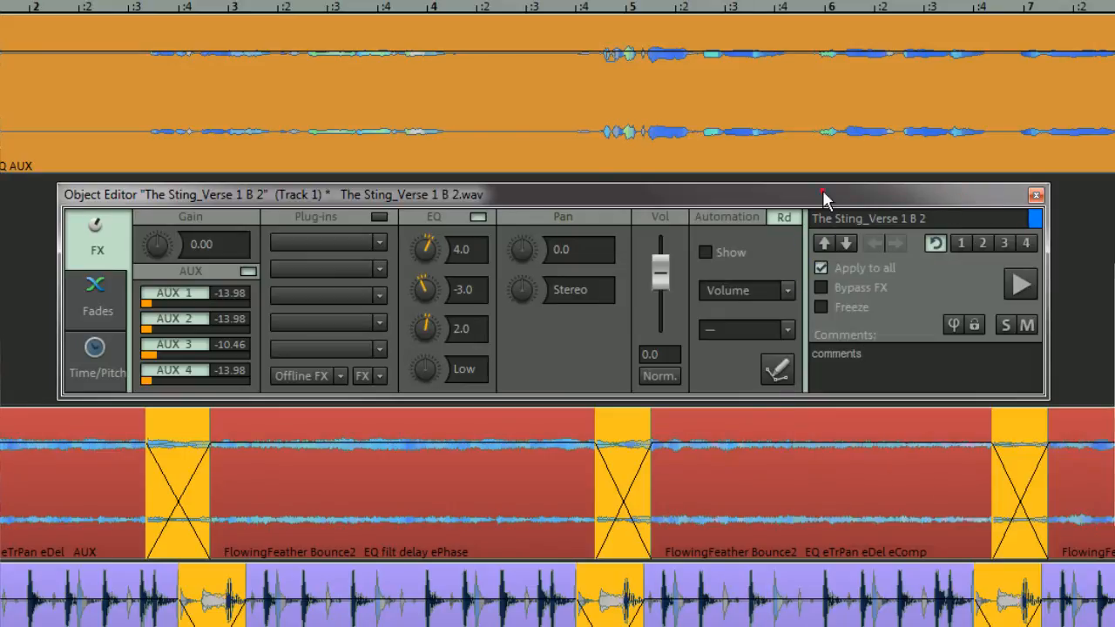
{"action": "left_click", "coordinate": [821, 287]}
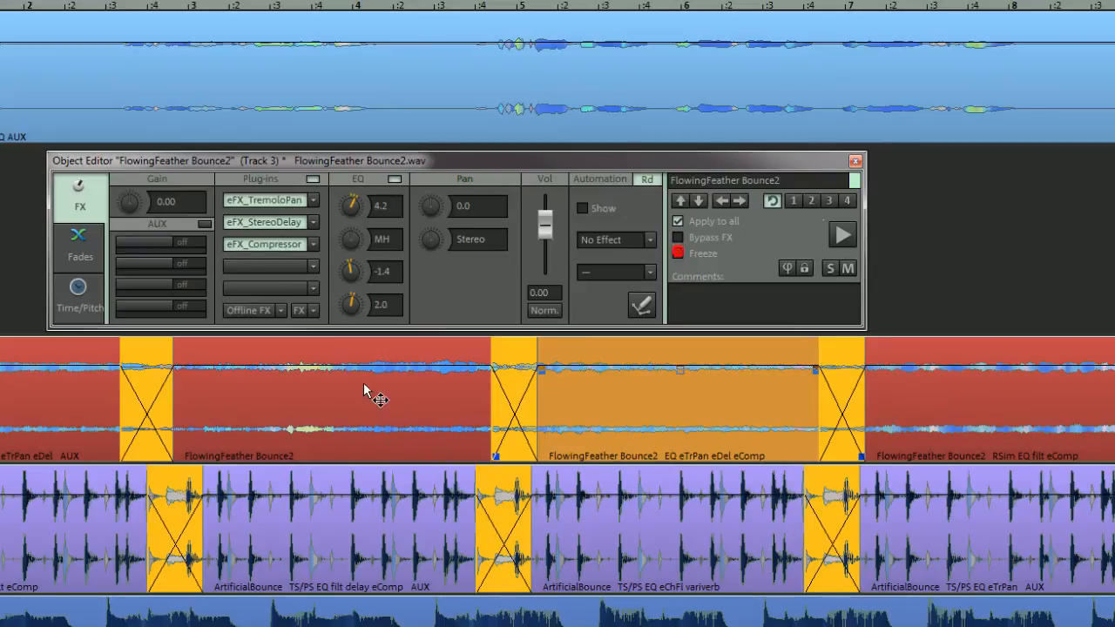
Step: Load the FlowingFeather Bounce2 Pad clip and switch the Object Editor to the Canis skin
{"action": "left_click", "coordinate": [676, 253]}
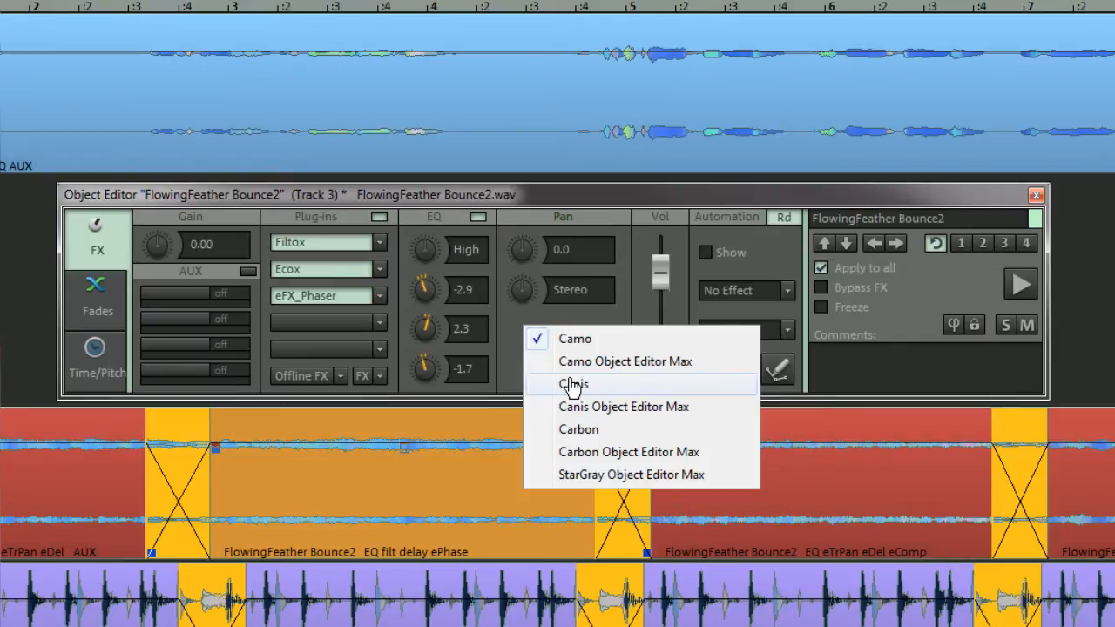
{"action": "left_click", "coordinate": [572, 385]}
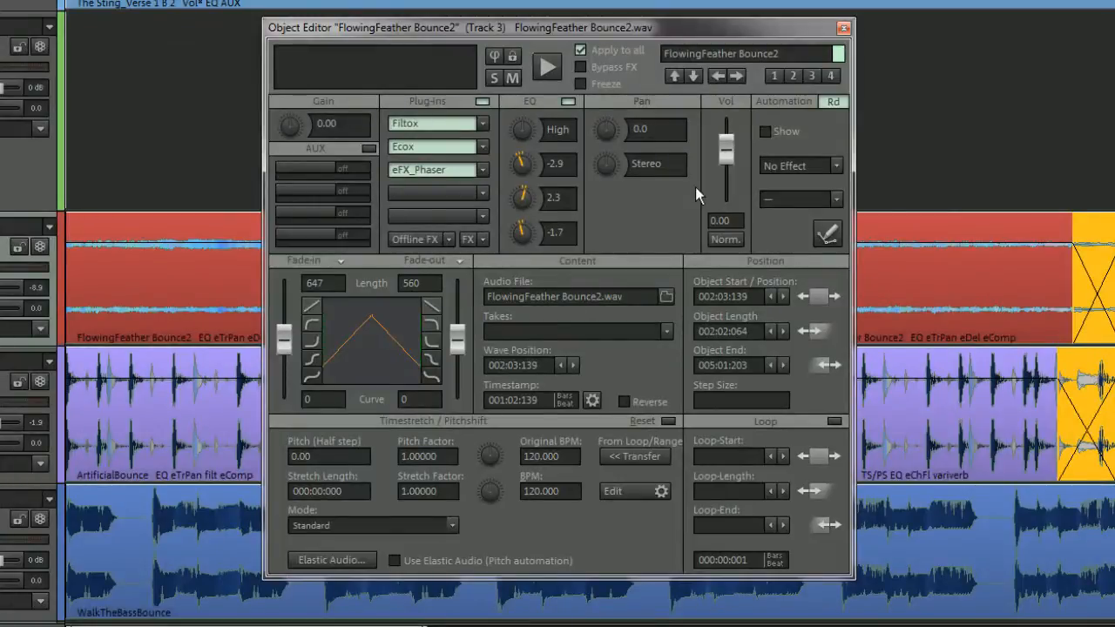
{"action": "mouse_move", "coordinate": [501, 279]}
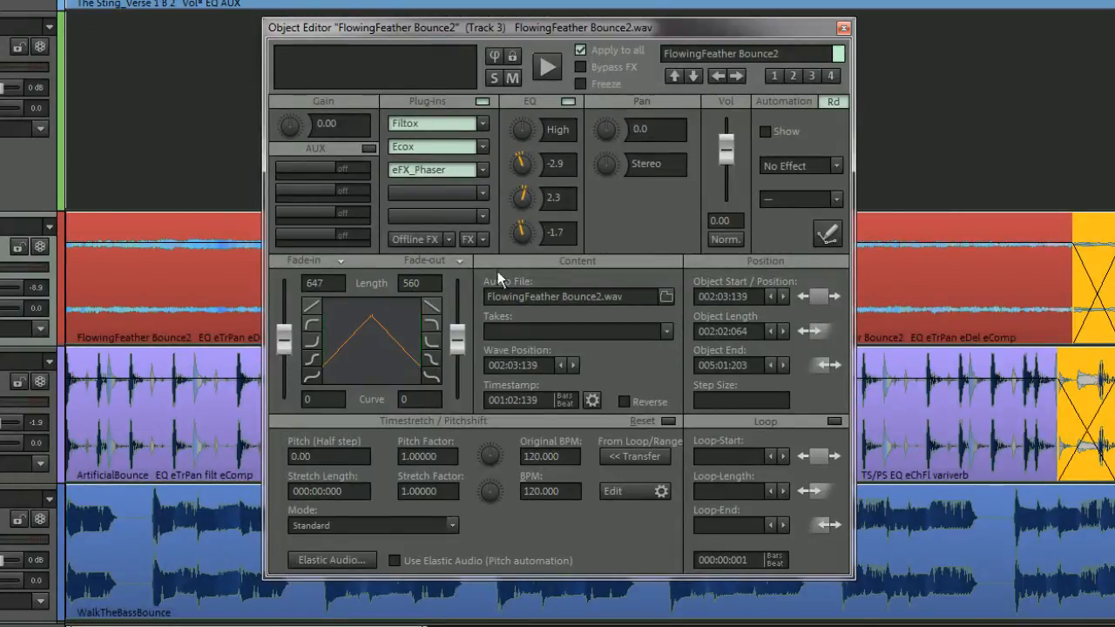
Step: Try the Pitch knob, keep Standard stretch mode, and launch the Elastic Audio editor
{"action": "left_click_drag", "start_coordinate": [457, 313], "coordinate": [458, 357]}
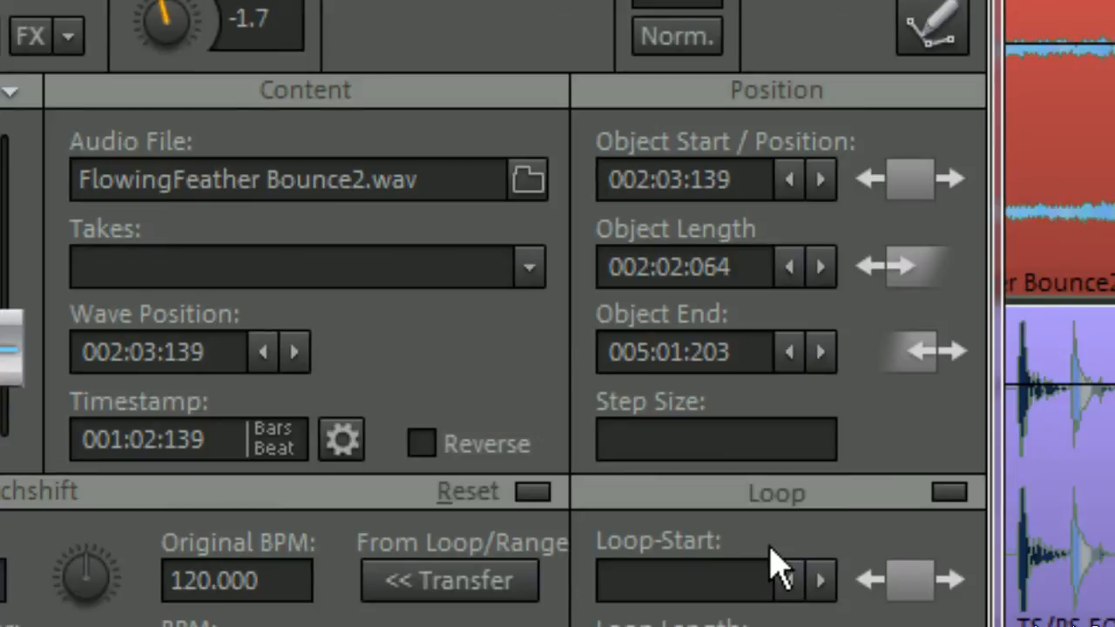
{"action": "mouse_move", "coordinate": [113, 618]}
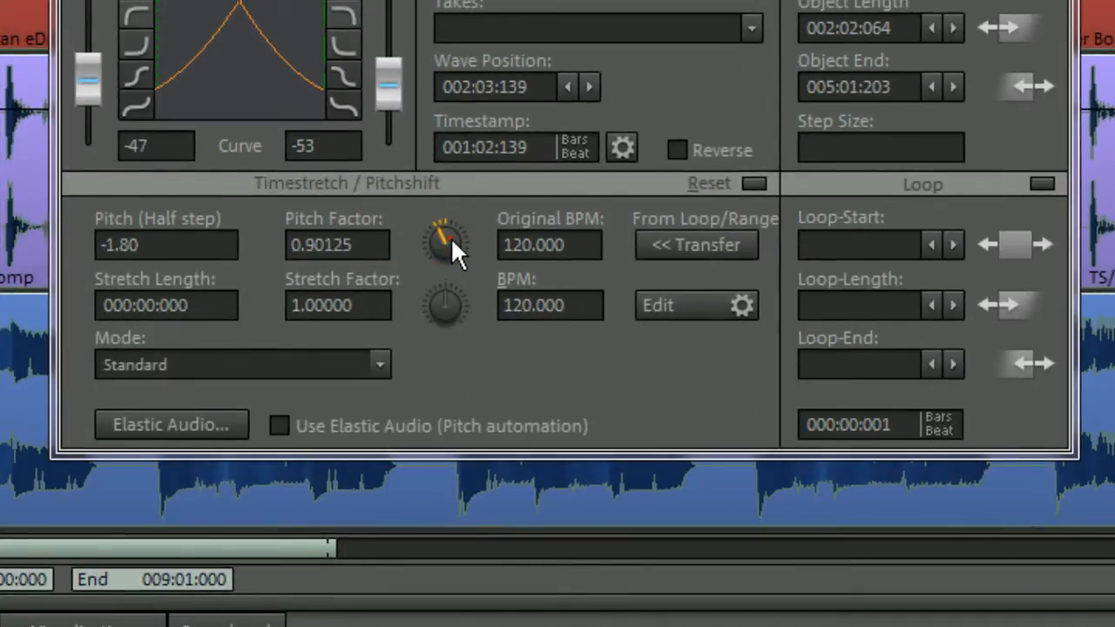
{"action": "left_click", "coordinate": [379, 365]}
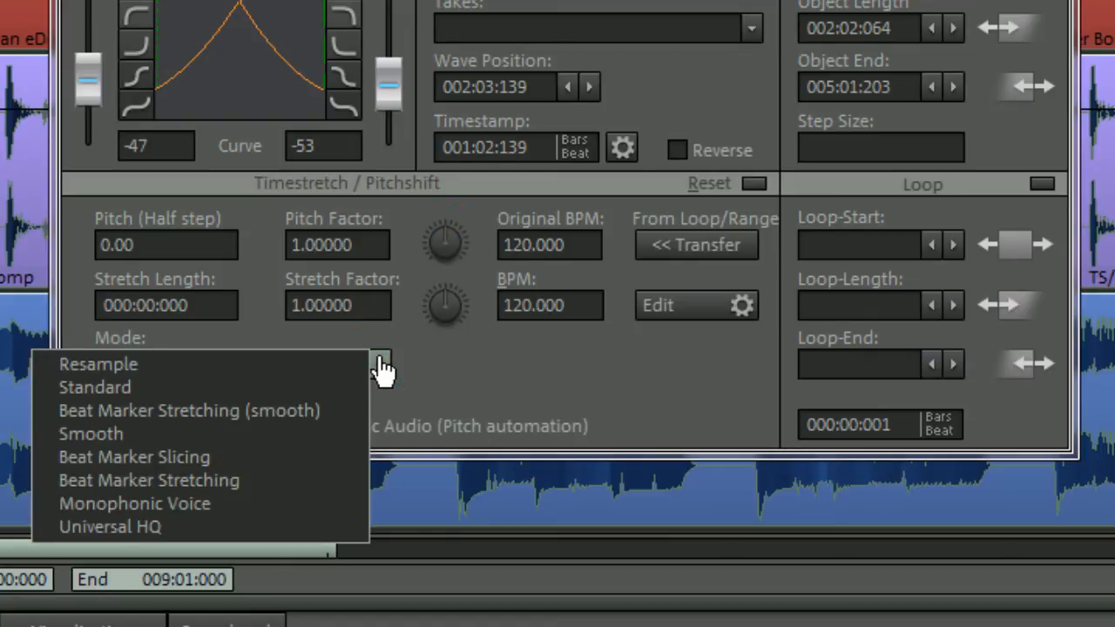
{"action": "left_click", "coordinate": [96, 386]}
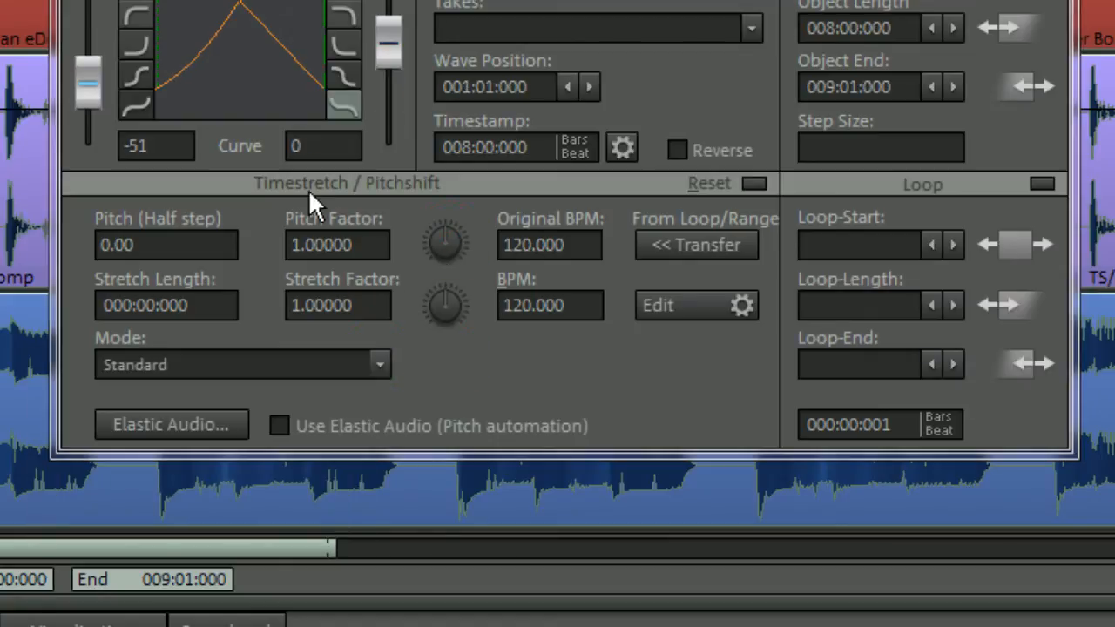
{"action": "left_click", "coordinate": [171, 424]}
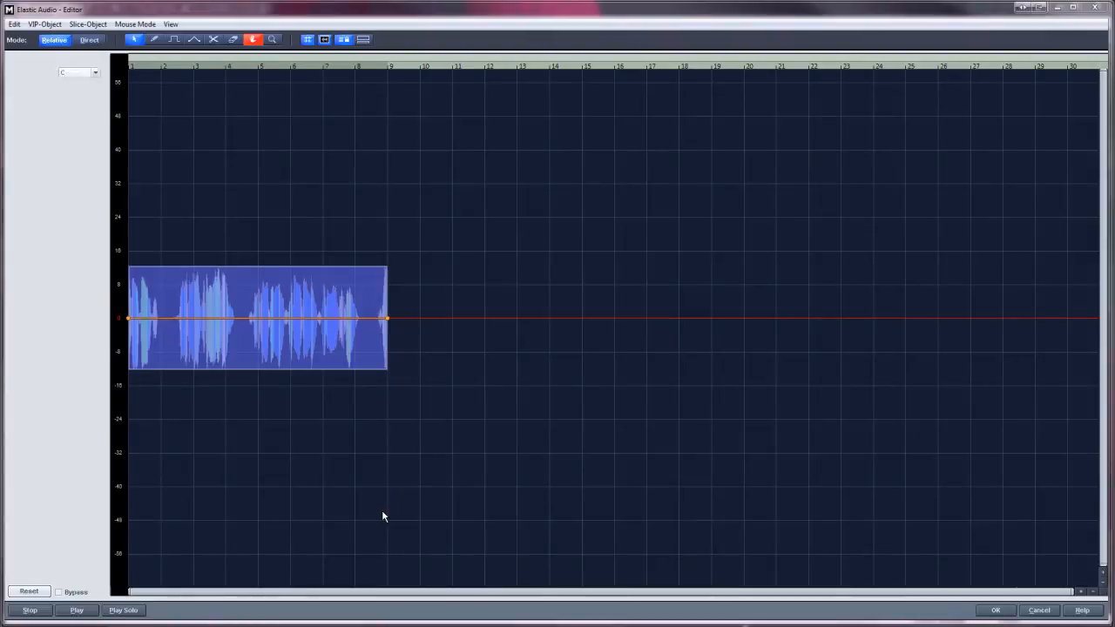
Step: Close Elastic Audio and show the vocal clip's fade, content and position settings
{"action": "left_click", "coordinate": [88, 42]}
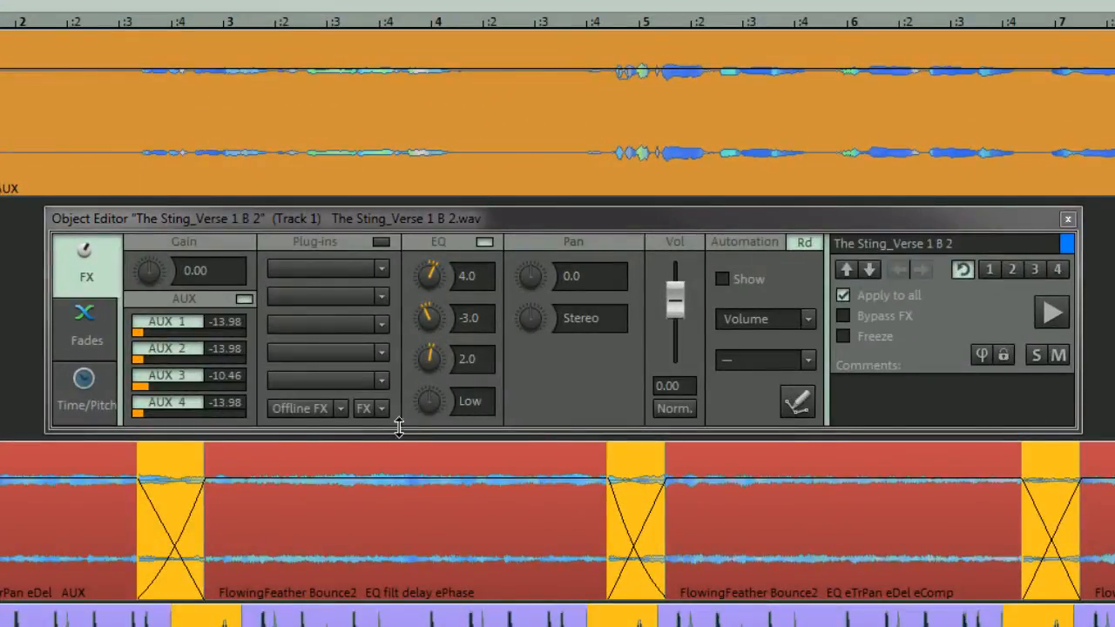
{"action": "left_click", "coordinate": [86, 329]}
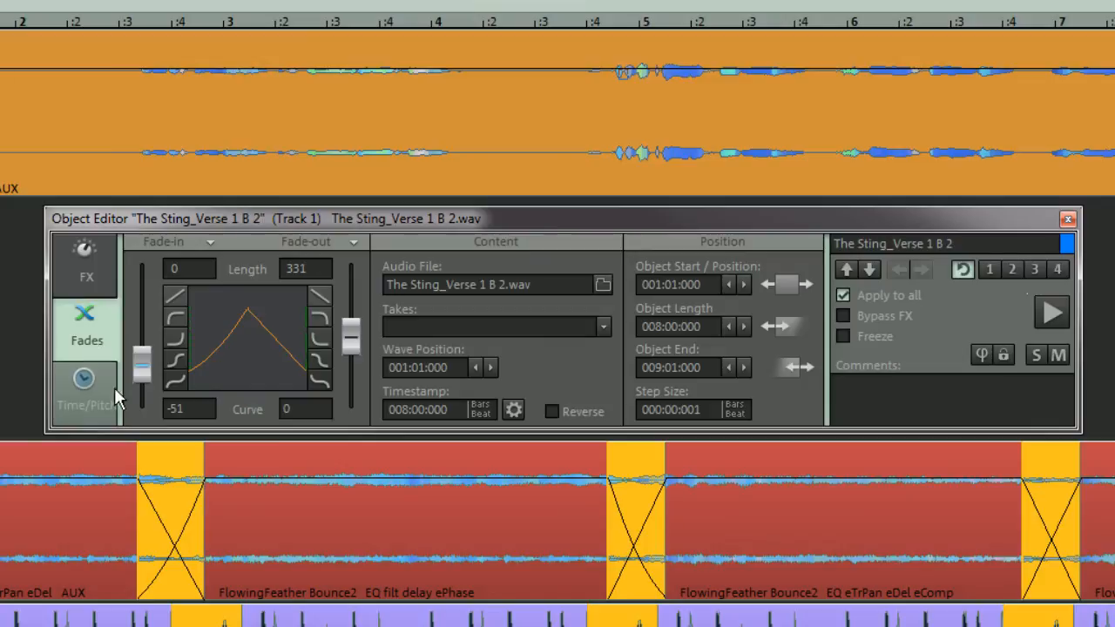